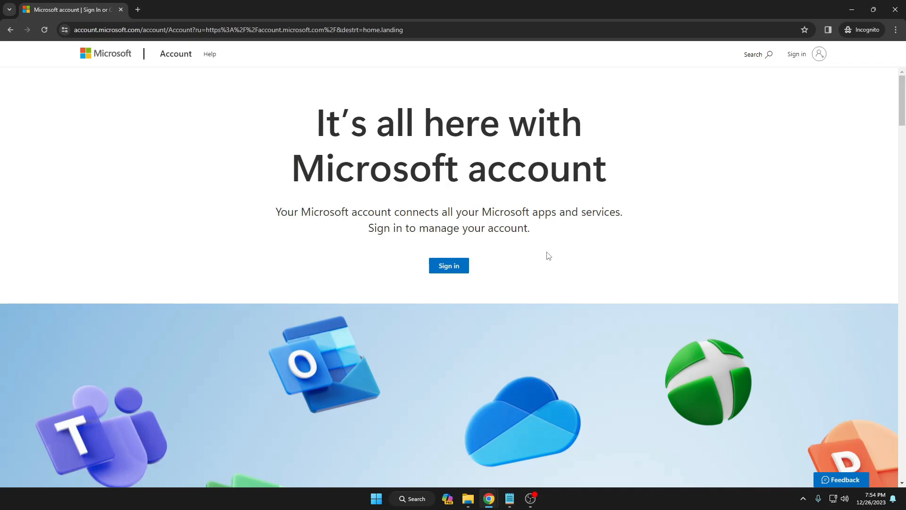
mouse_move(141, 49)
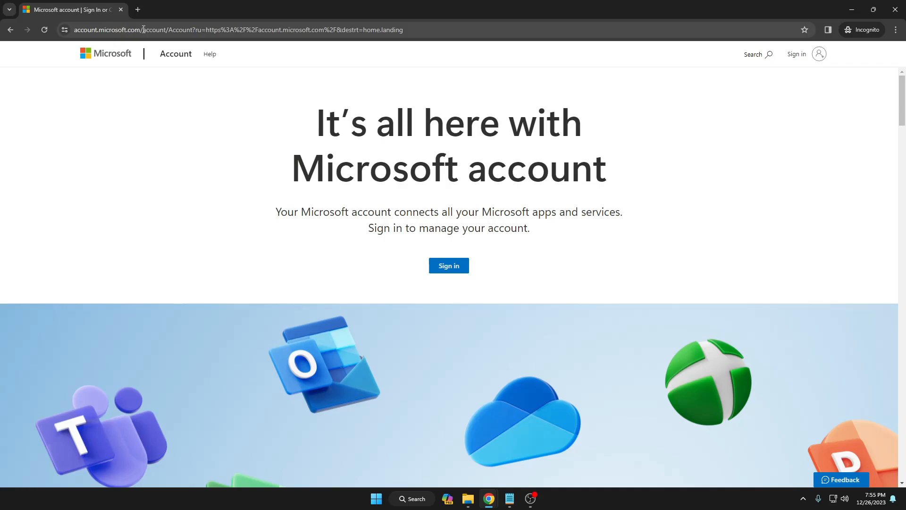
mouse_move(429, 286)
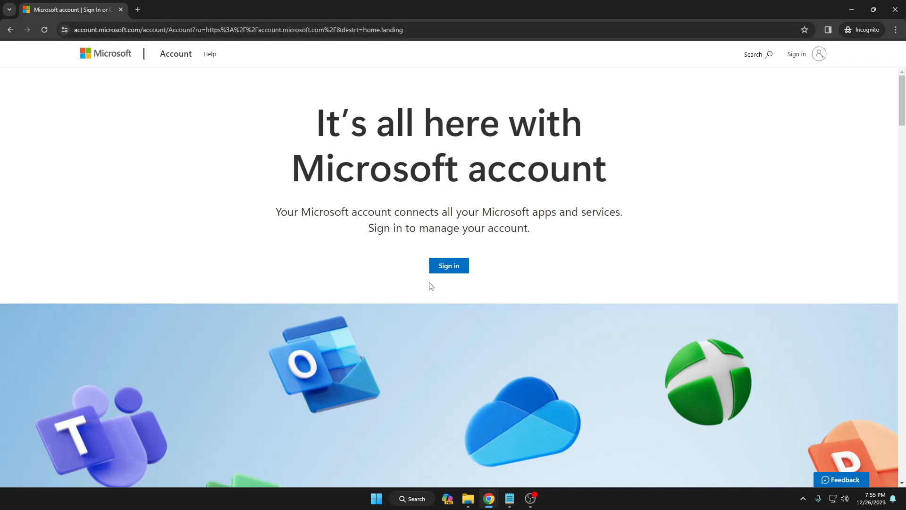
Begin signing in from the account.microsoft.com landing page.
click(450, 265)
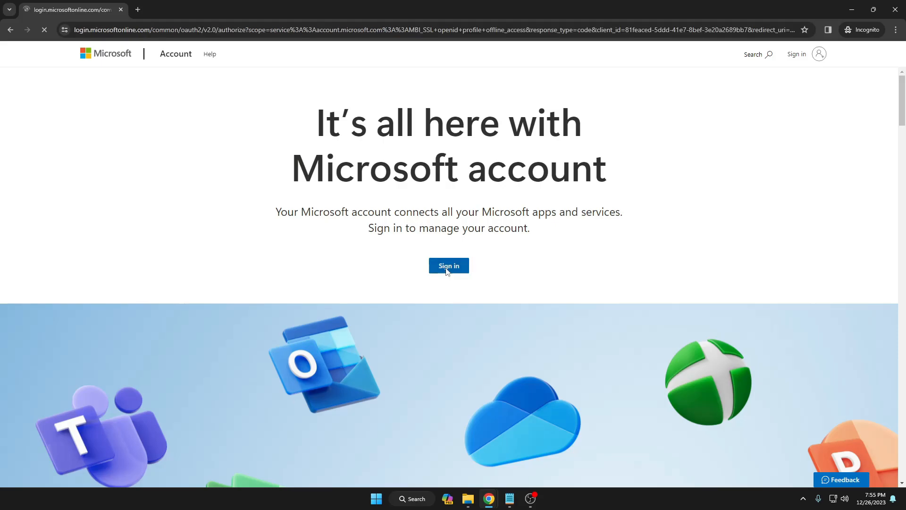
Choose 'Create one!' to start a new Microsoft account instead of signing in.
click(448, 265)
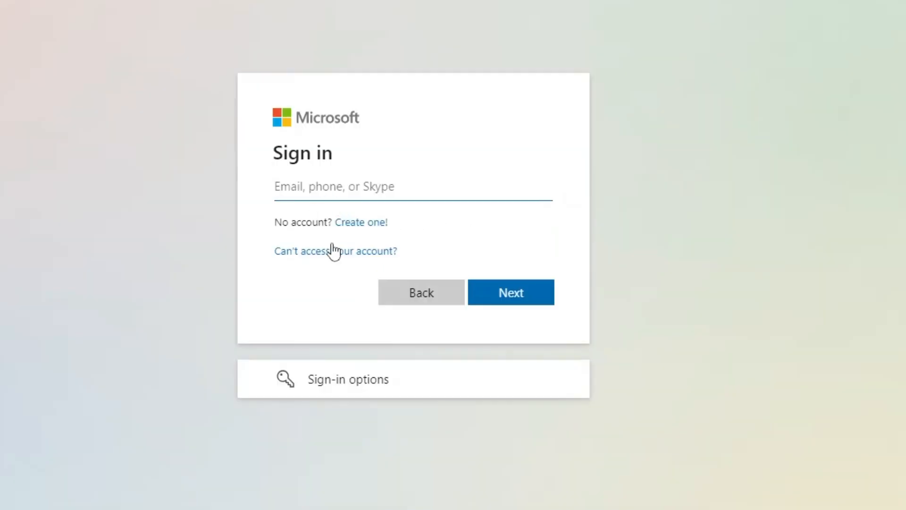
mouse_move(369, 232)
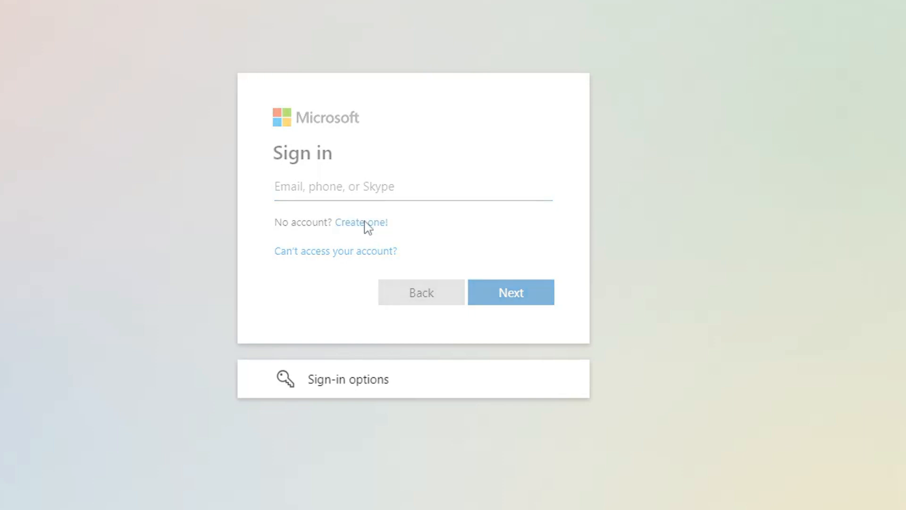
click(362, 222)
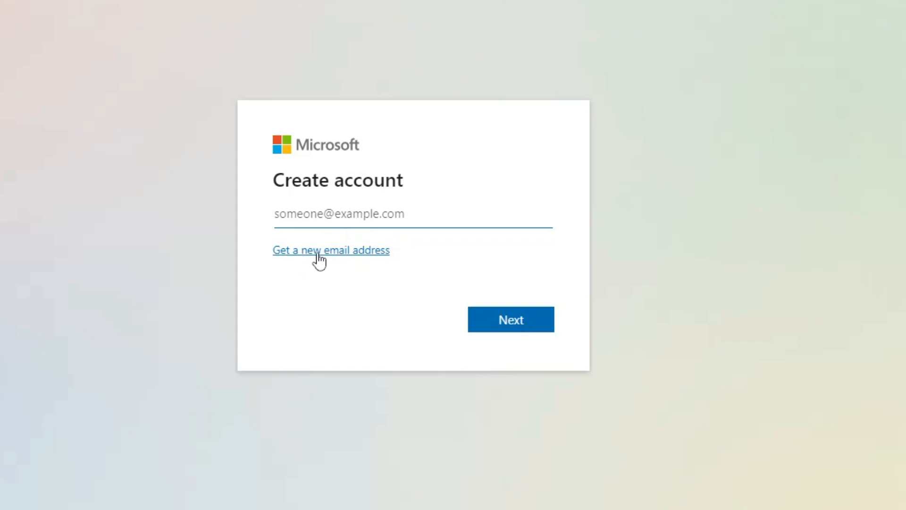
Request a new email address techgene001 on the hotmail.com domain.
click(330, 250)
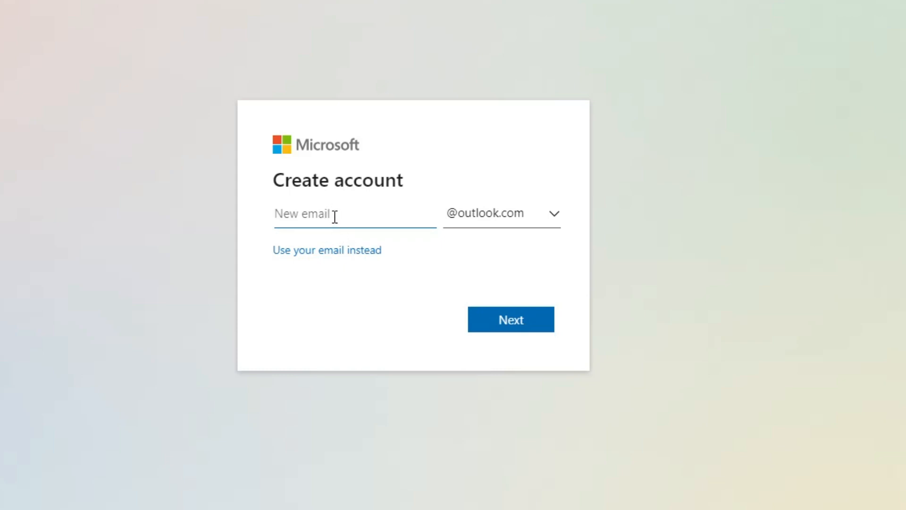
text(techgene001)
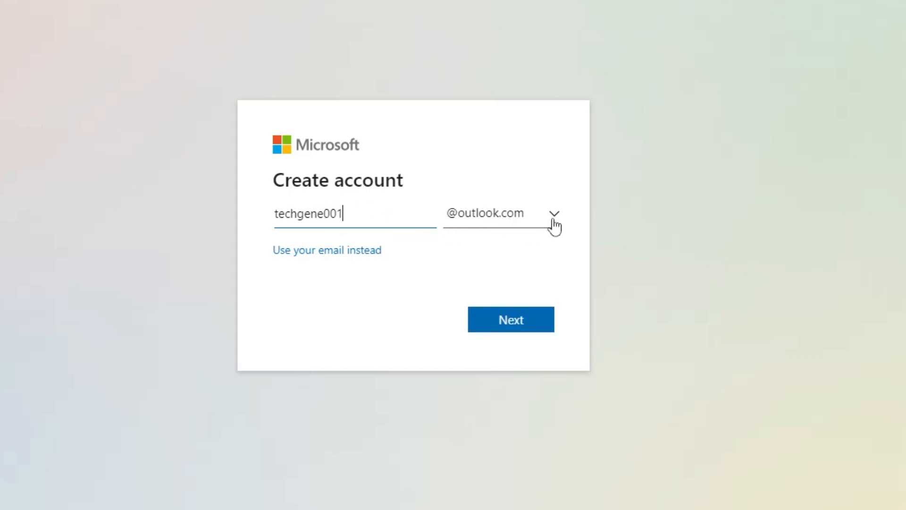
click(555, 213)
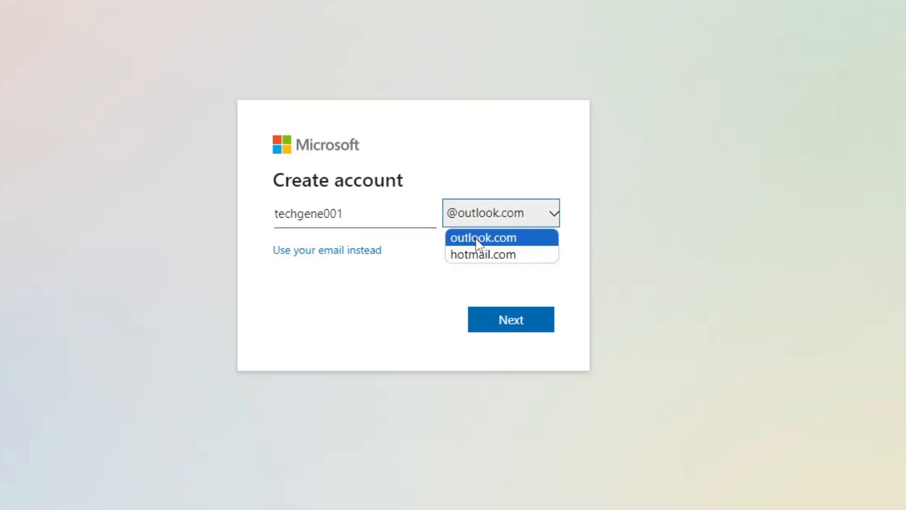
mouse_move(478, 266)
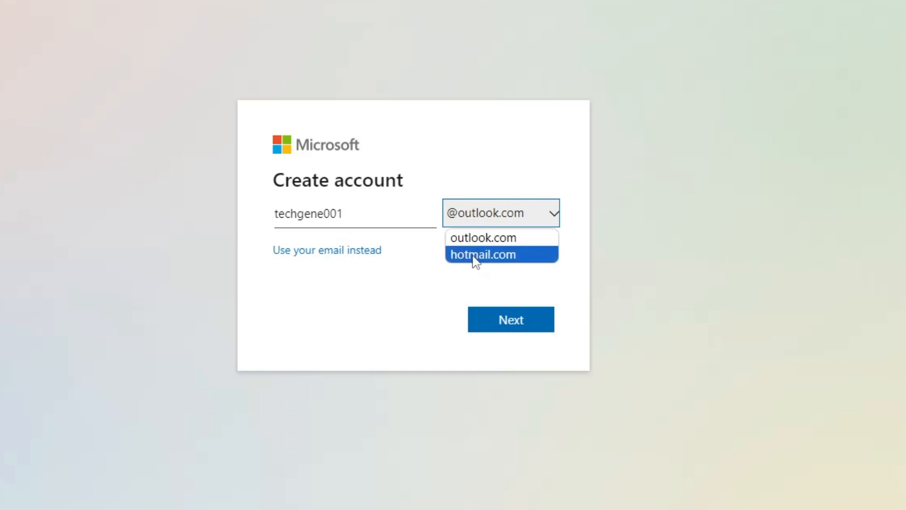
click(482, 255)
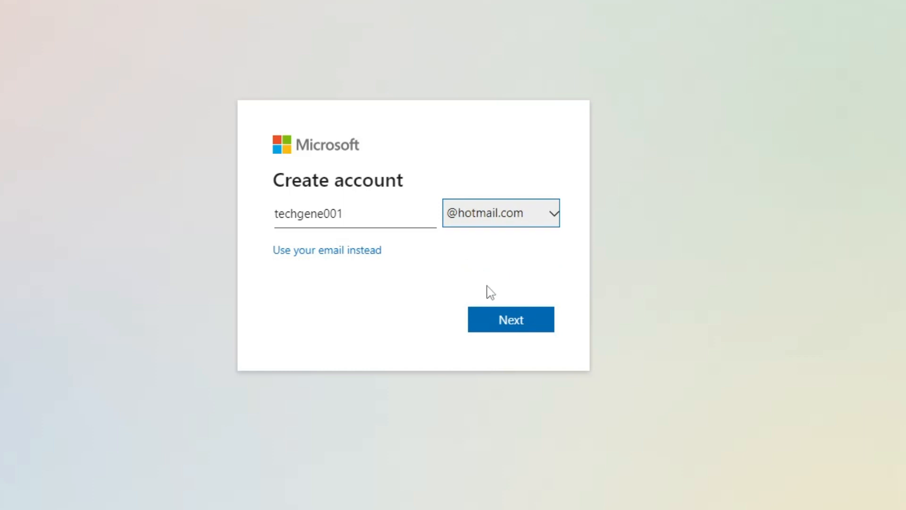
click(511, 318)
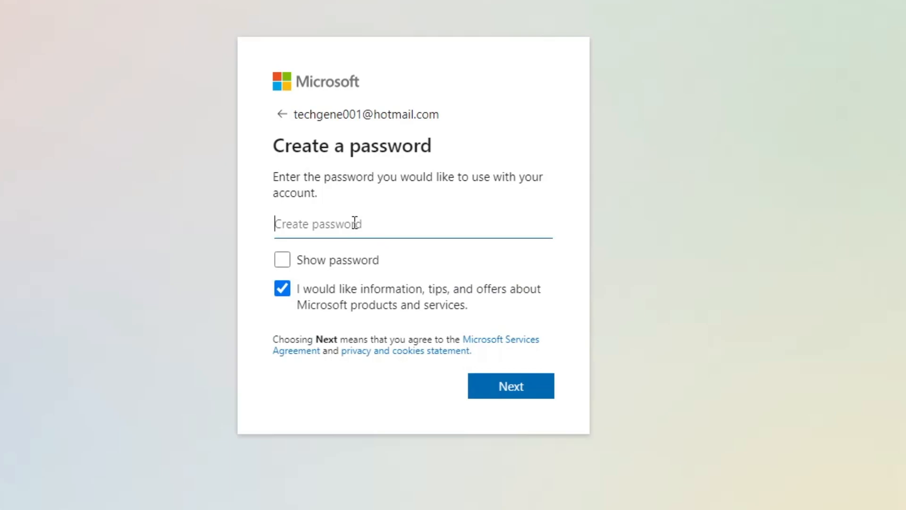
mouse_move(512, 128)
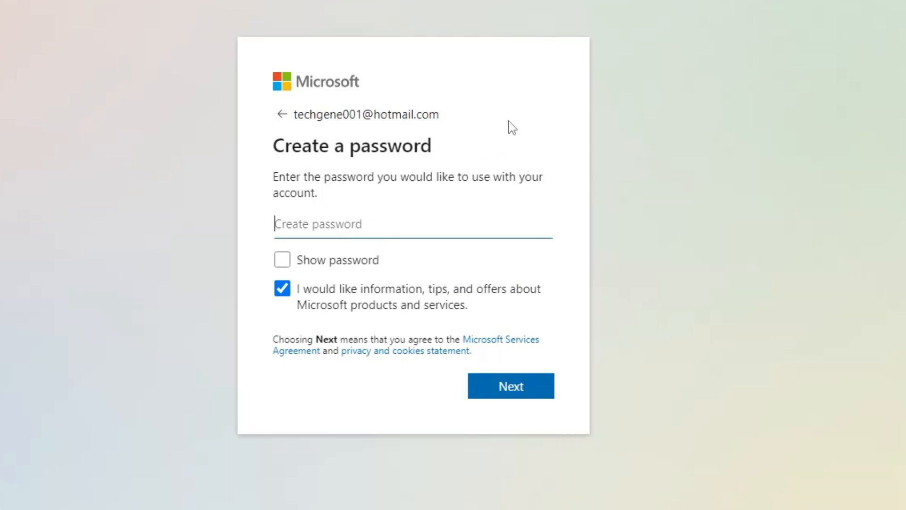
text(••)
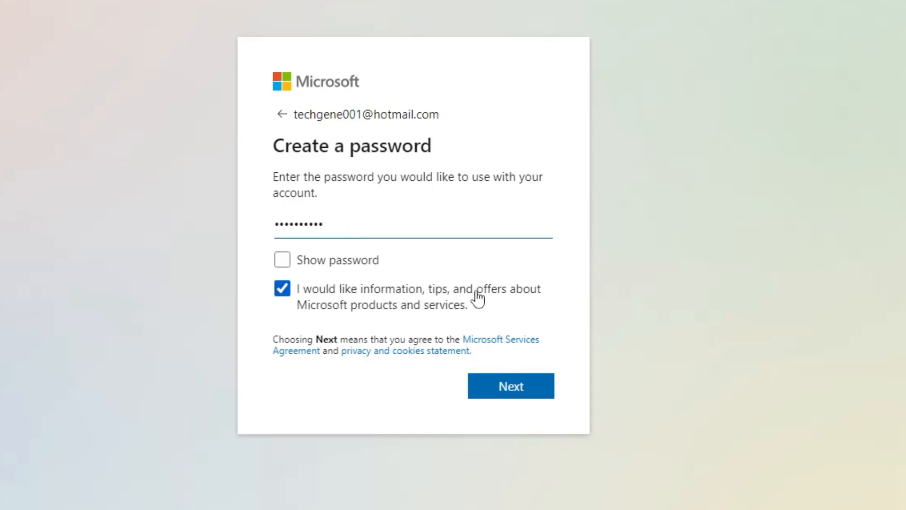
mouse_move(365, 321)
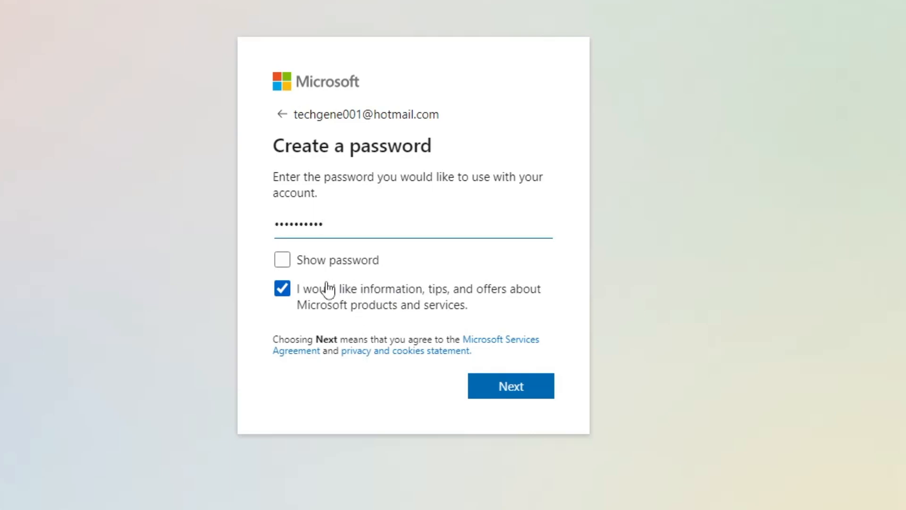
click(282, 287)
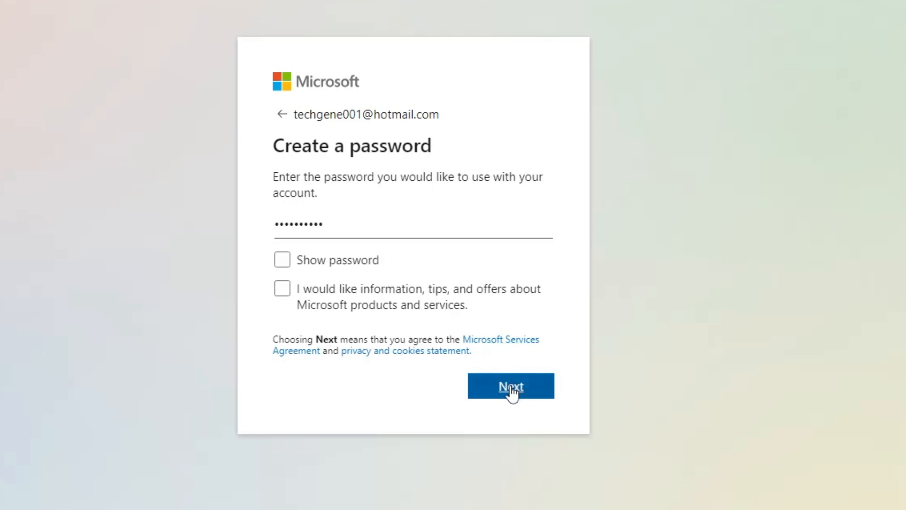
click(510, 385)
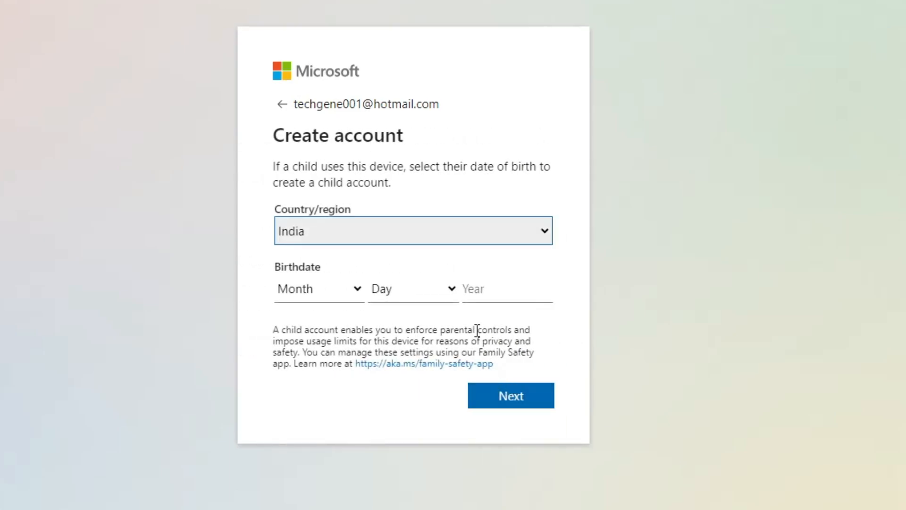
click(413, 231)
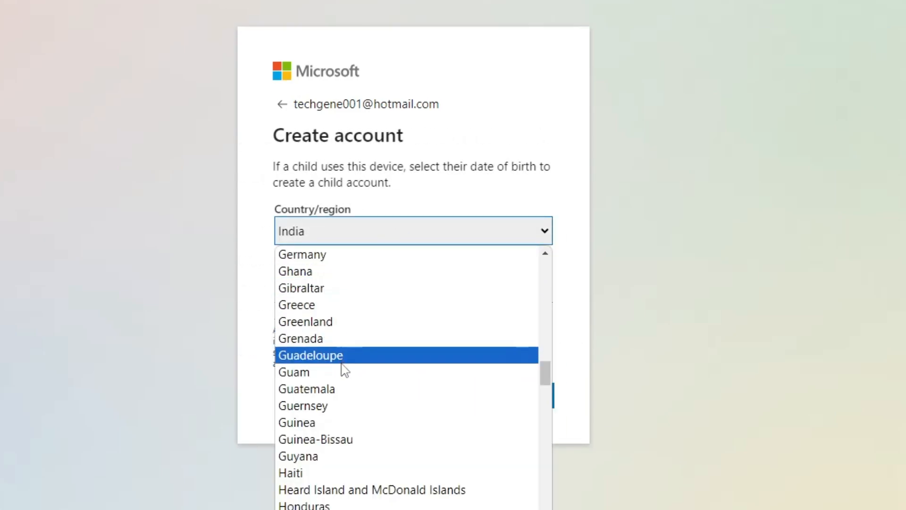
scroll(down, 3)
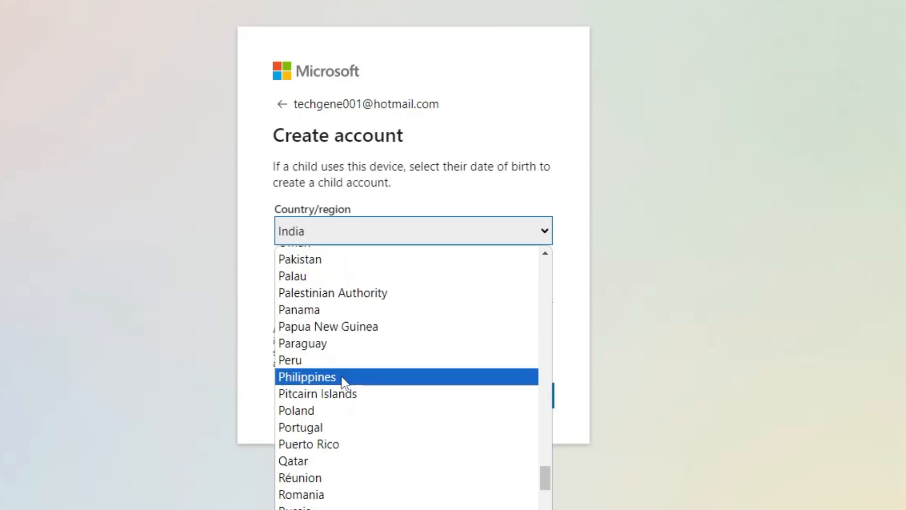
scroll(down, 3)
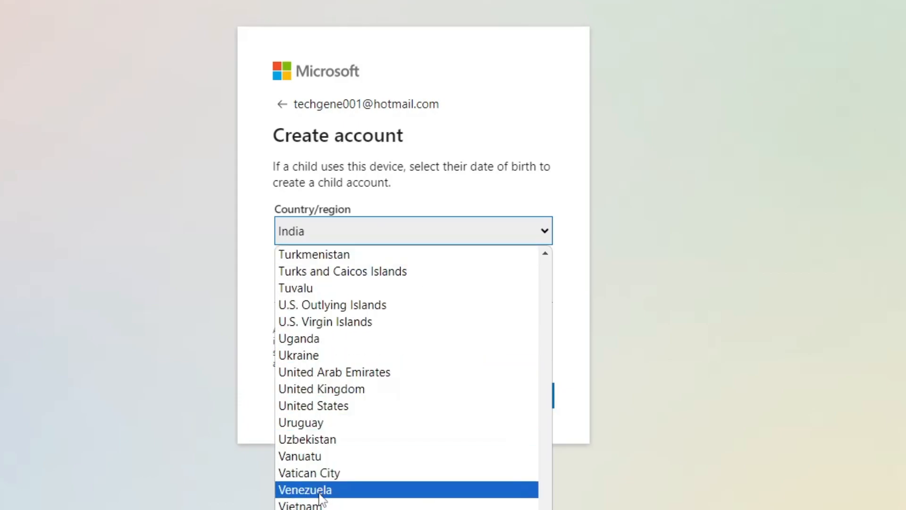
click(313, 405)
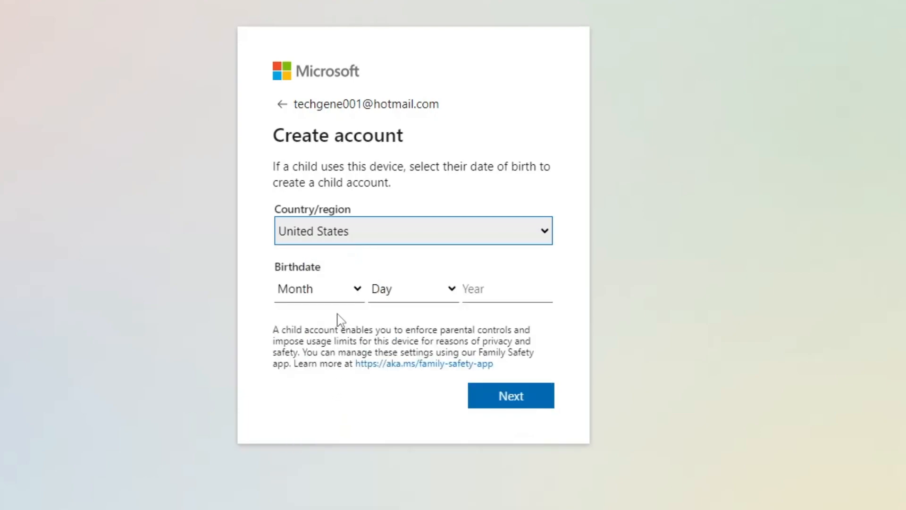
mouse_move(341, 295)
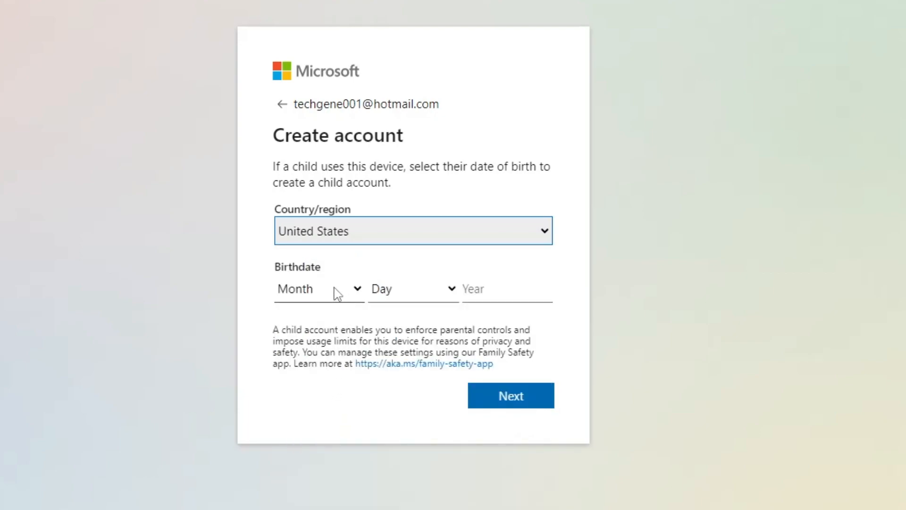
mouse_move(368, 304)
text(1992)
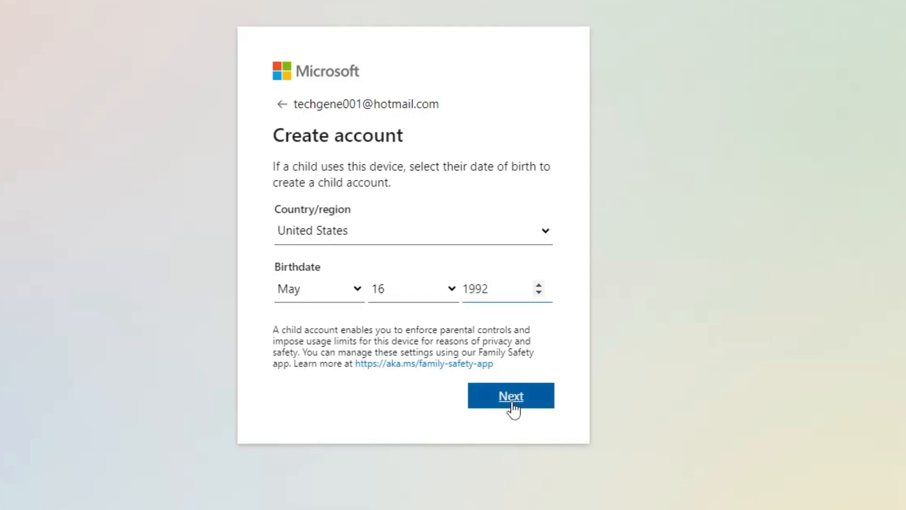
click(510, 396)
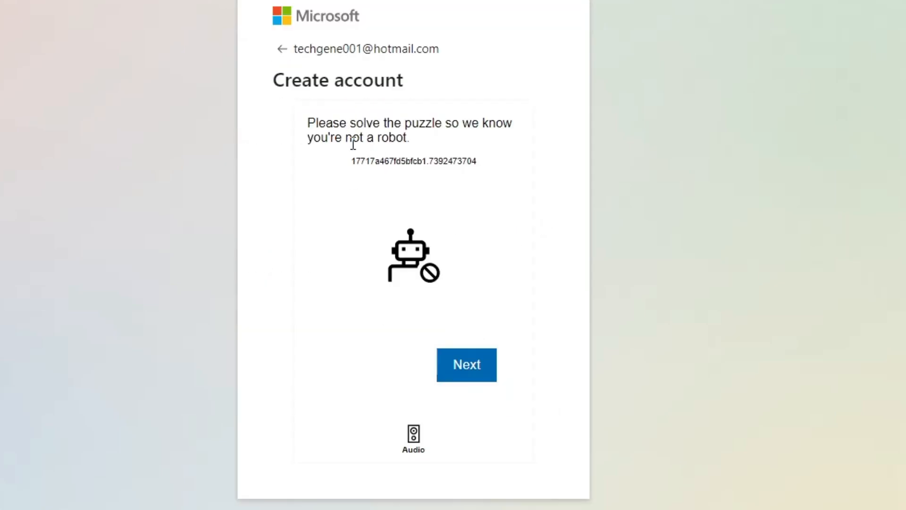
mouse_move(468, 128)
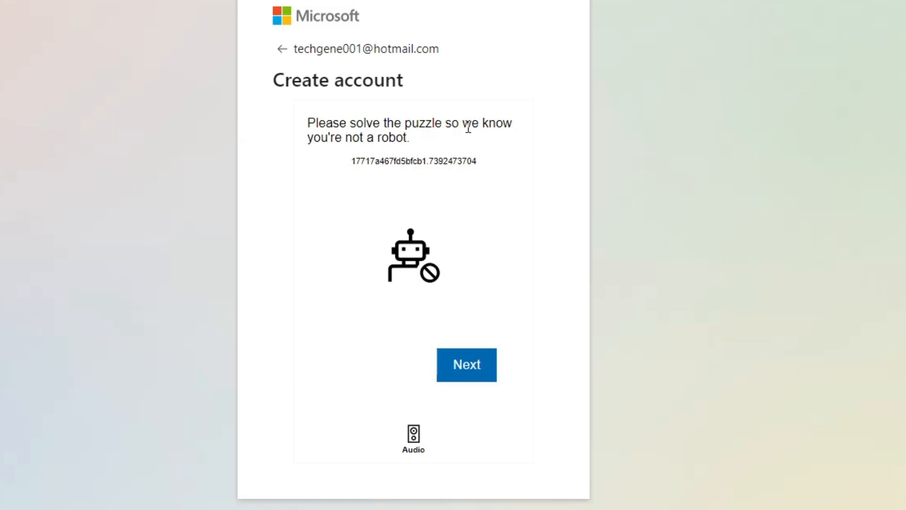
click(466, 366)
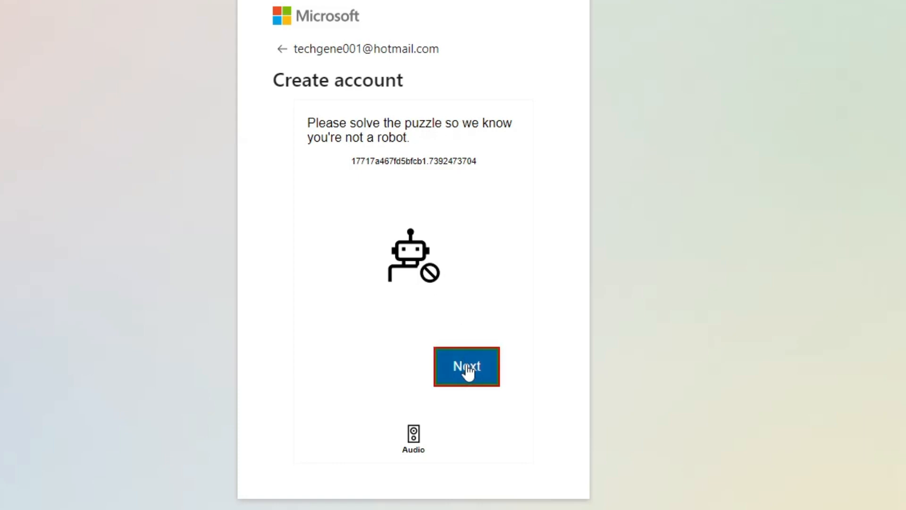
Rotate the puzzle's tractor to match the hand's direction and pass the check.
click(466, 366)
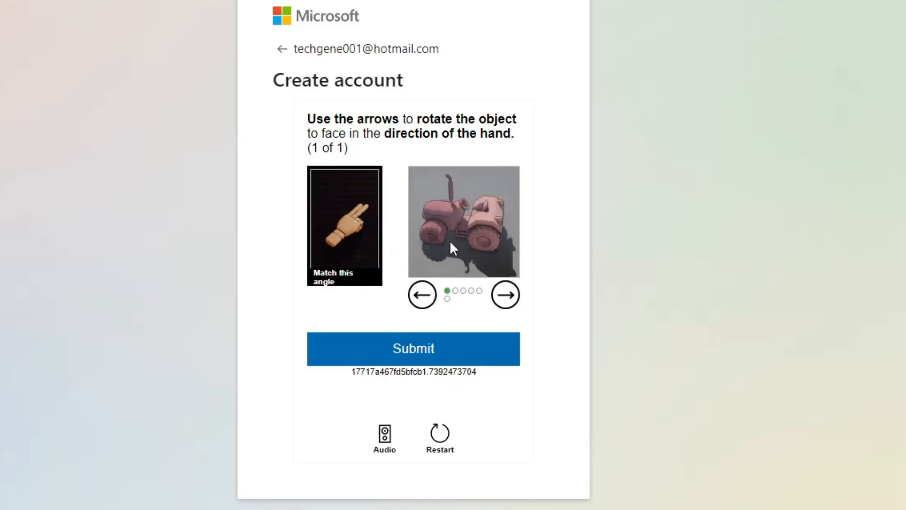
mouse_move(340, 235)
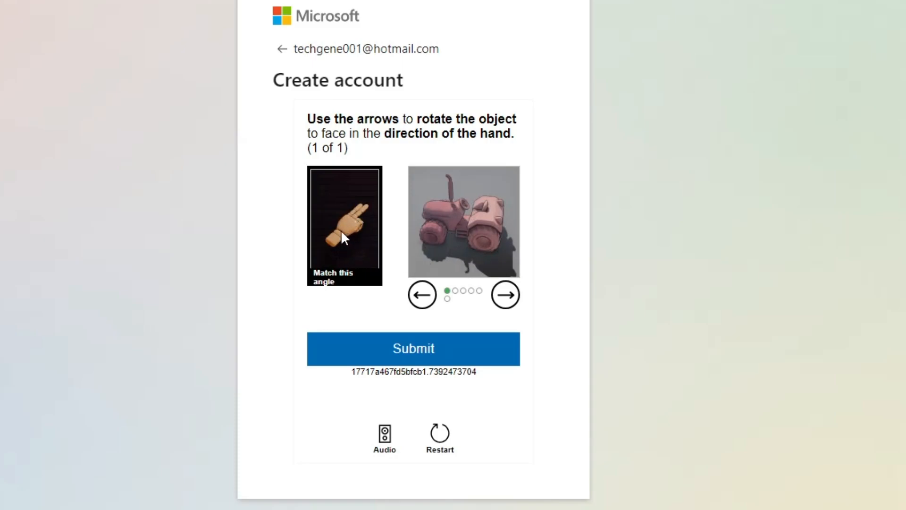
mouse_move(359, 225)
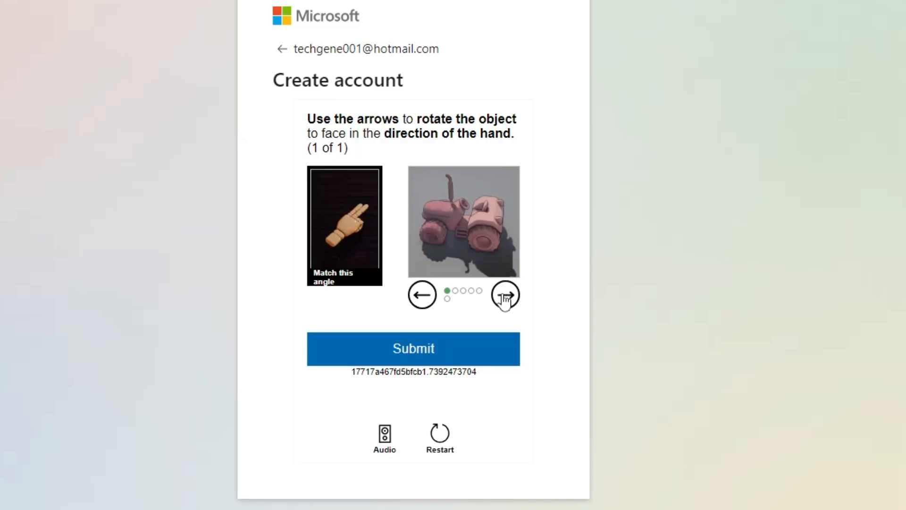
click(504, 295)
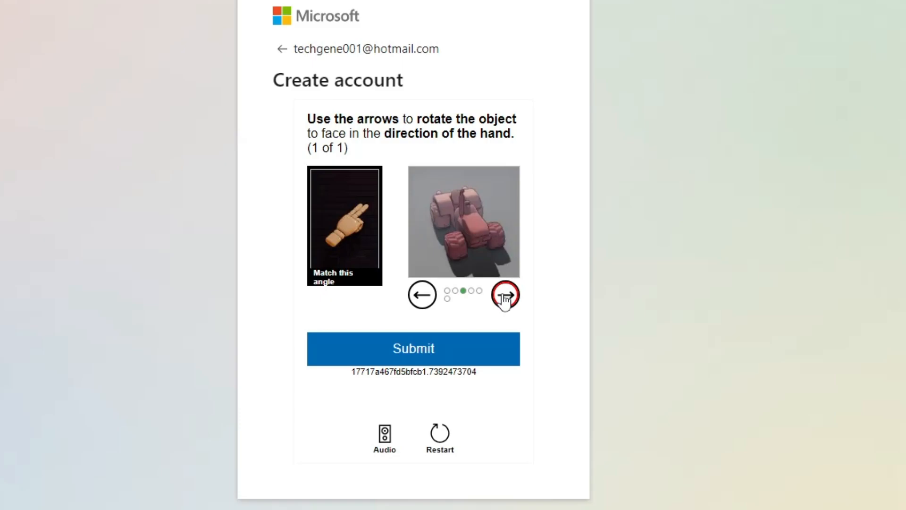
click(423, 295)
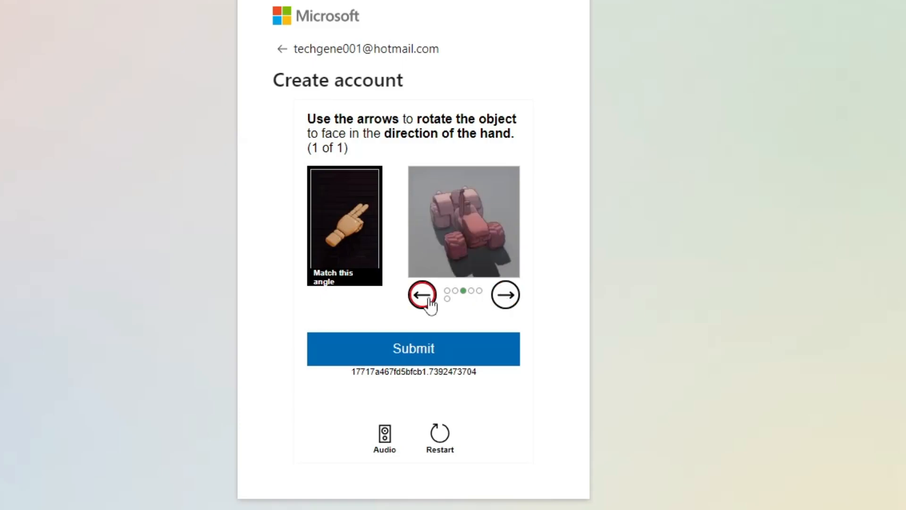
click(413, 348)
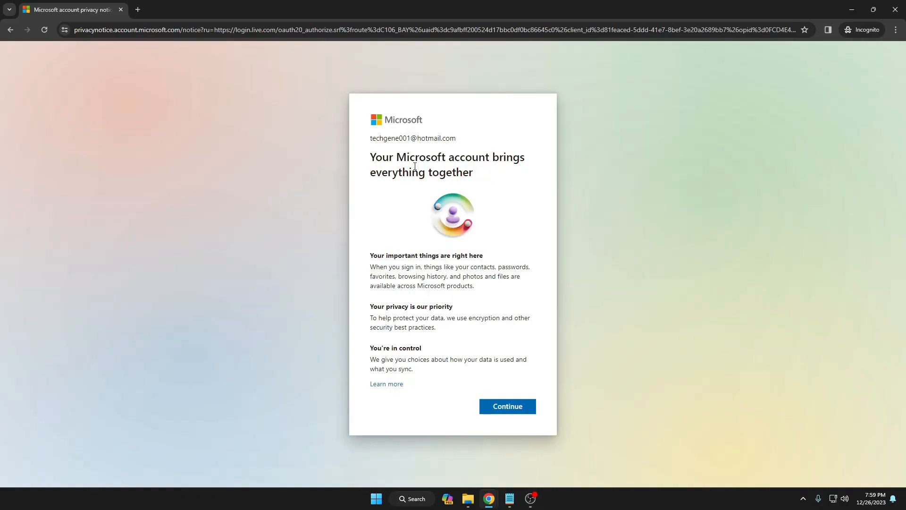
mouse_move(451, 177)
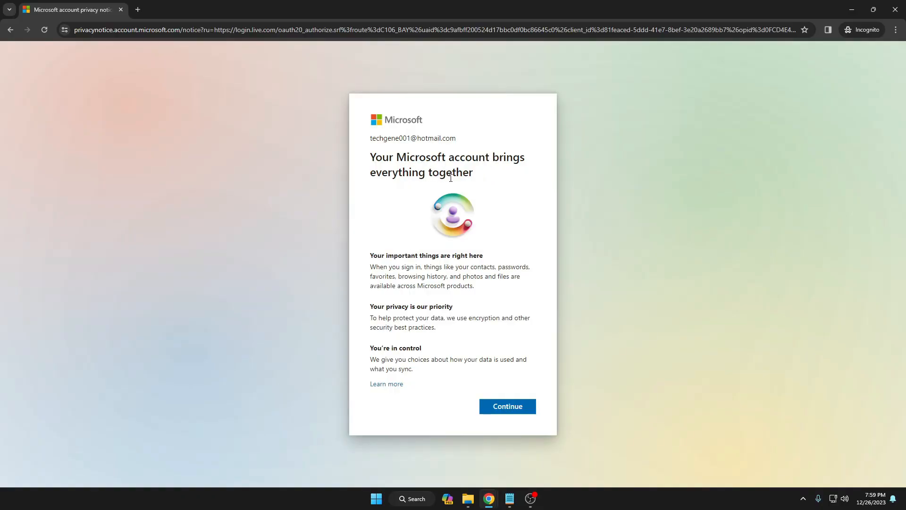
Accept the privacy notice and continue to the account dashboard.
click(507, 405)
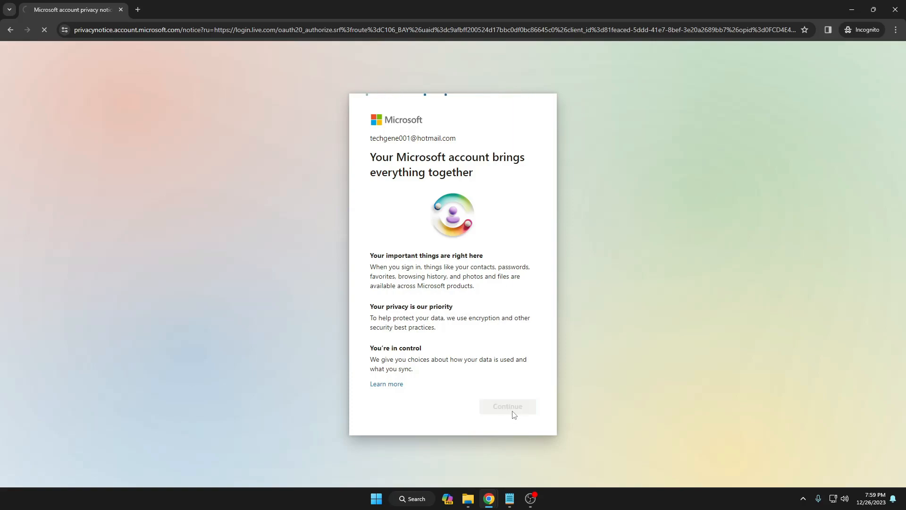
click(506, 406)
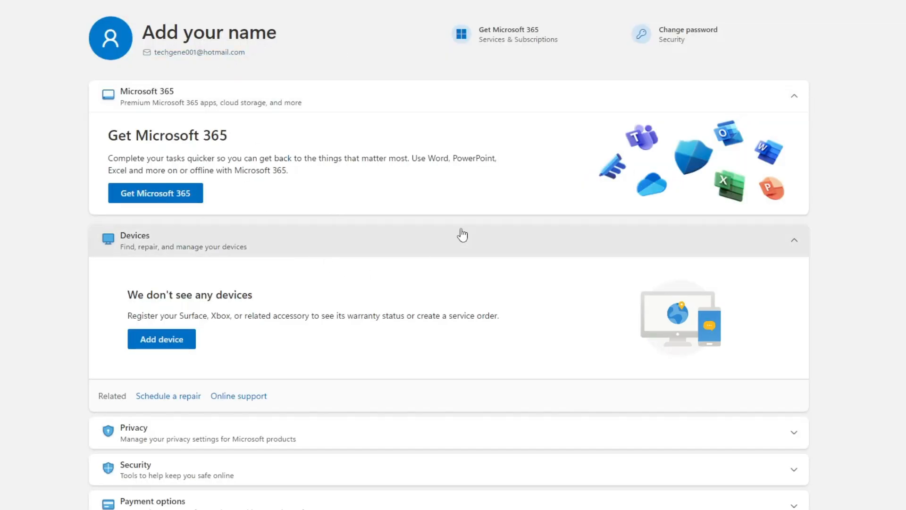
mouse_move(199, 54)
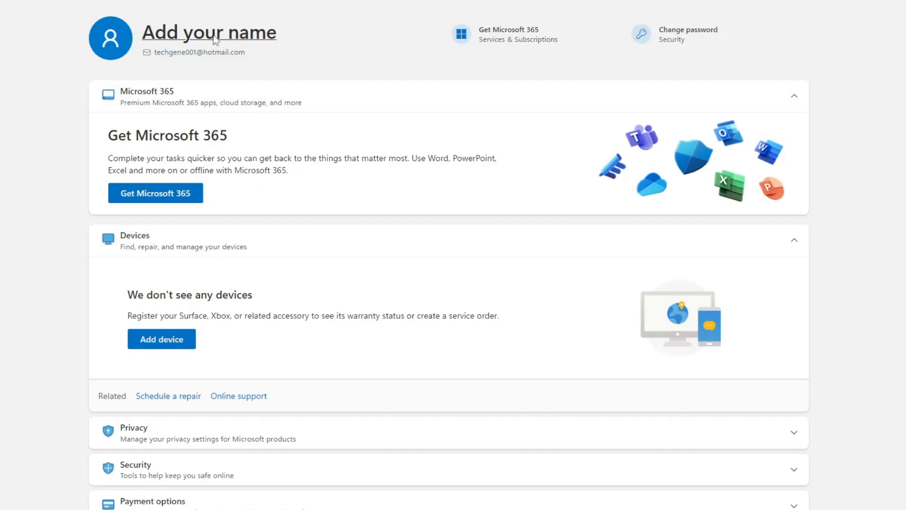
Enter first name Tech, last name Gene and the captcha characters.
click(209, 32)
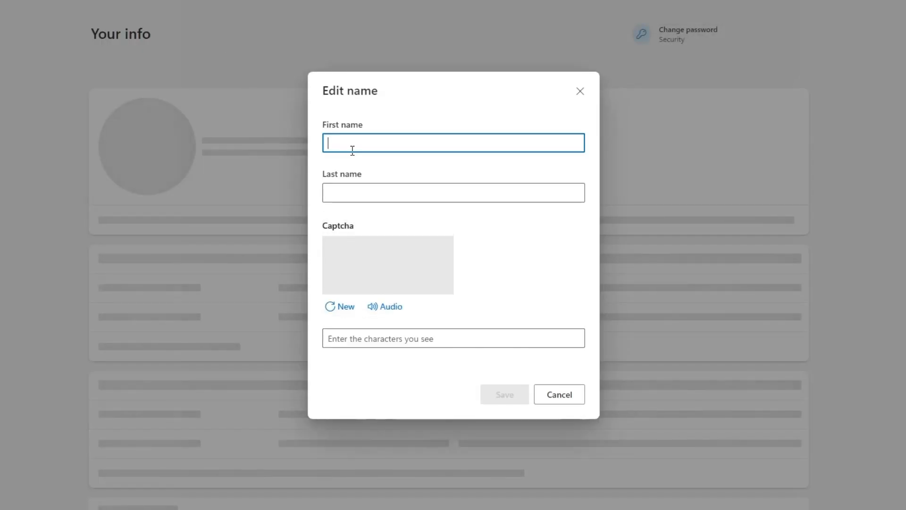
text(Ted)
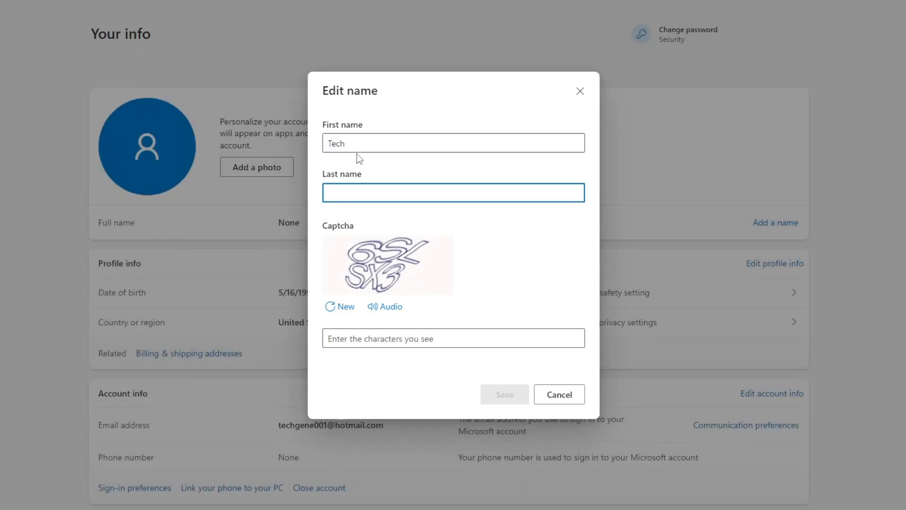
text(Gen)
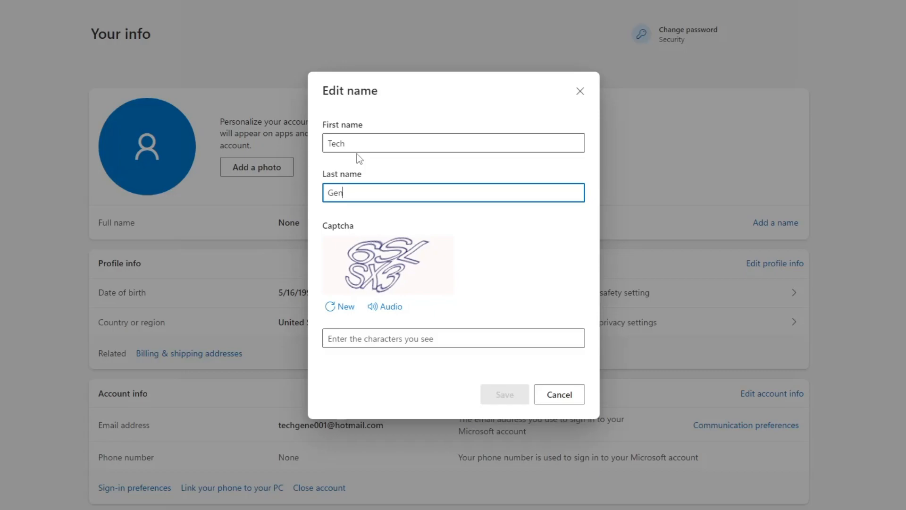
click(453, 338)
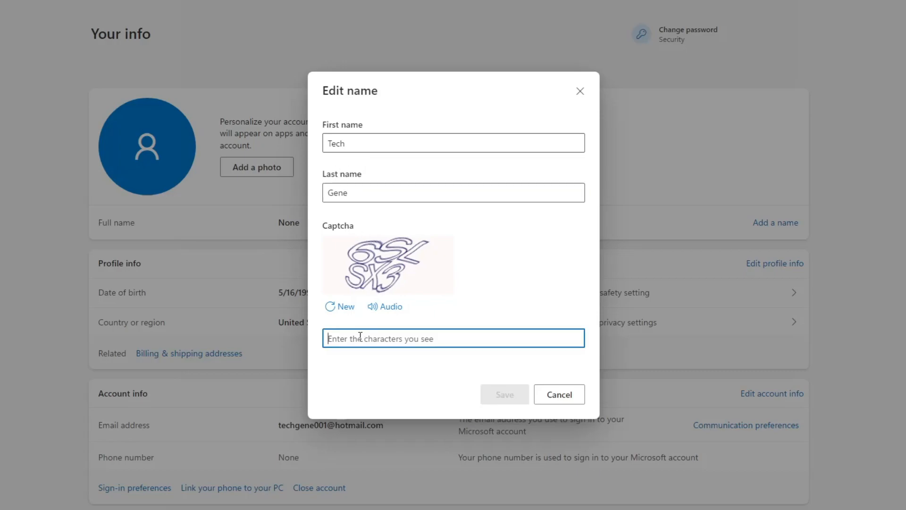
text(6)
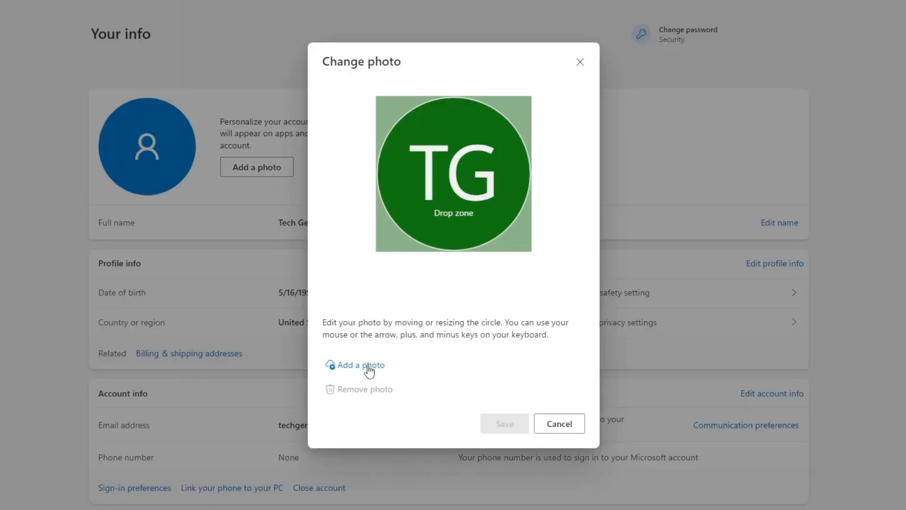
Pick the portrait of a man in a red sweater as profile photo and save it.
click(359, 365)
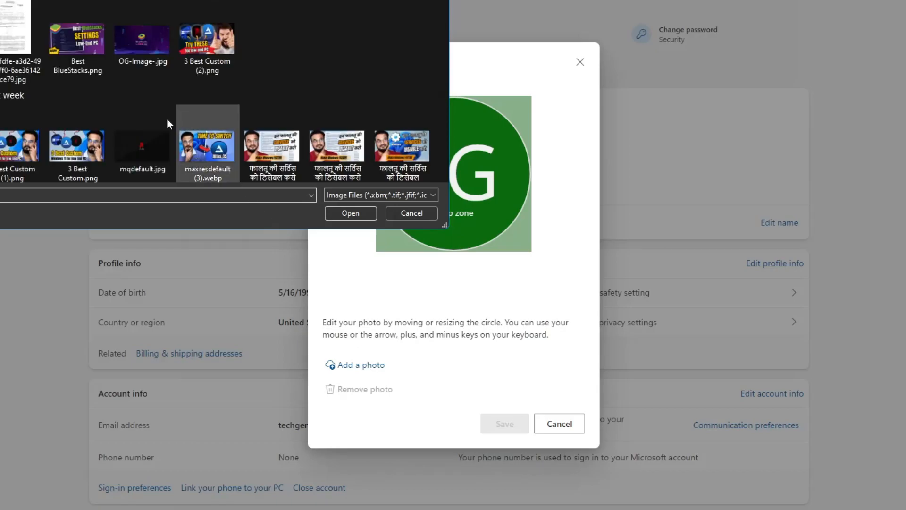
scroll(down, 3)
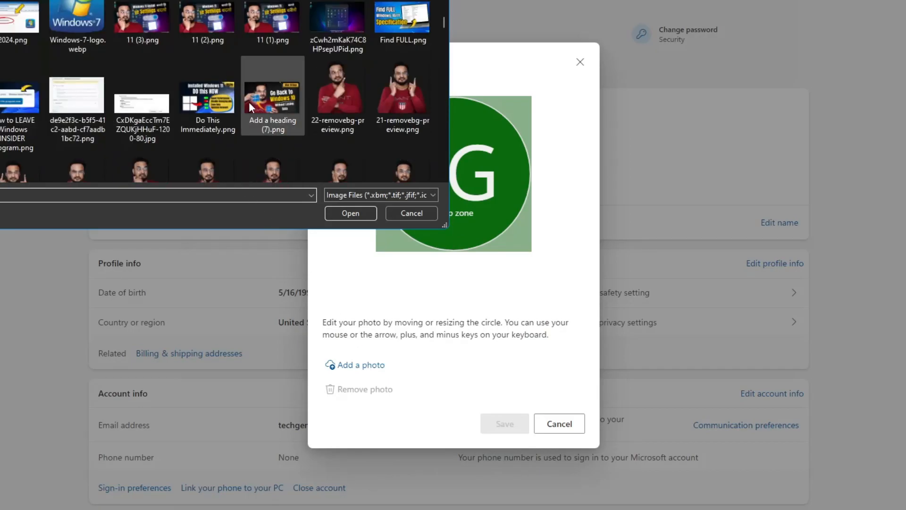
click(351, 213)
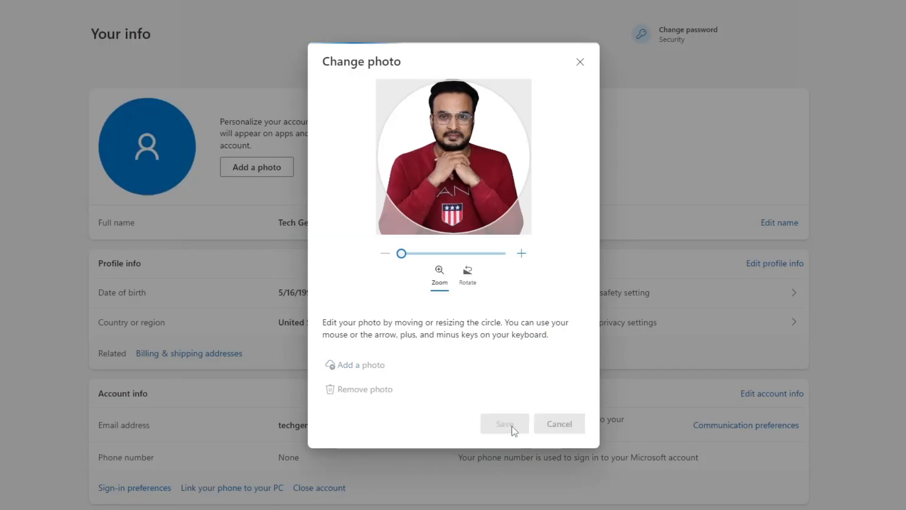
click(504, 423)
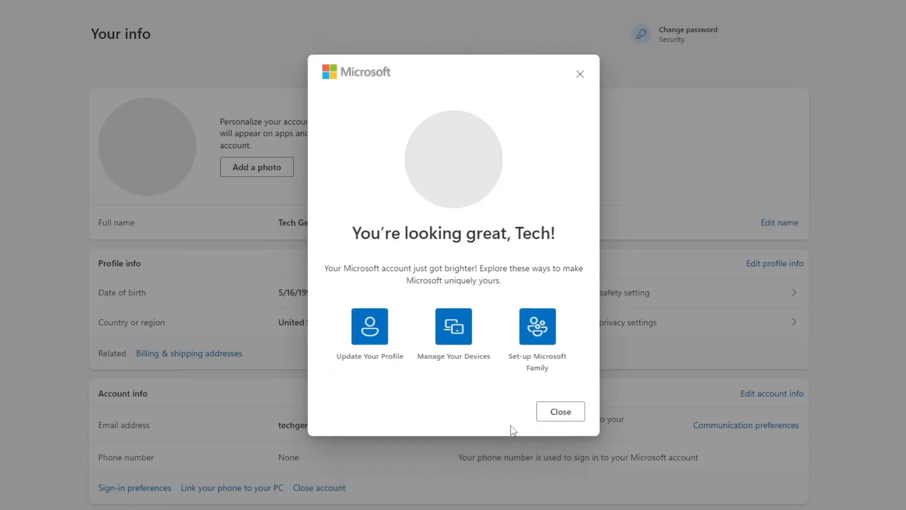
click(560, 411)
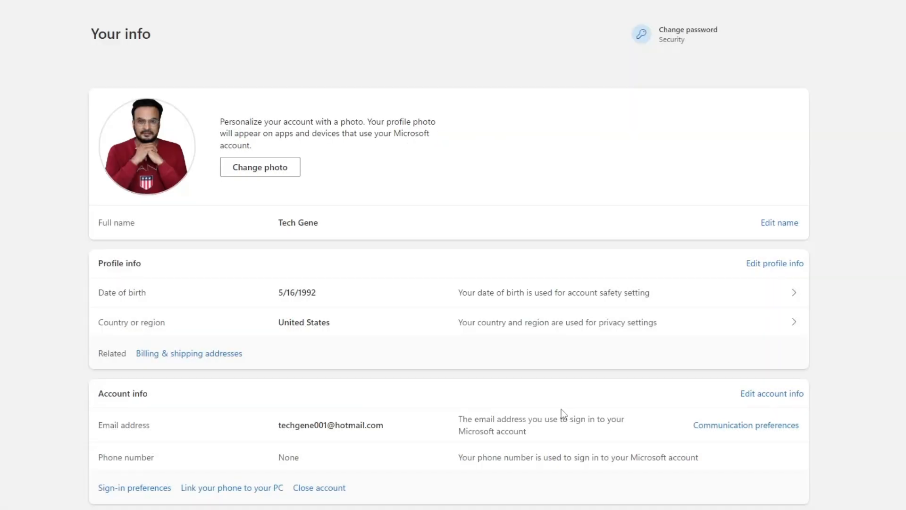
scroll(down, 3)
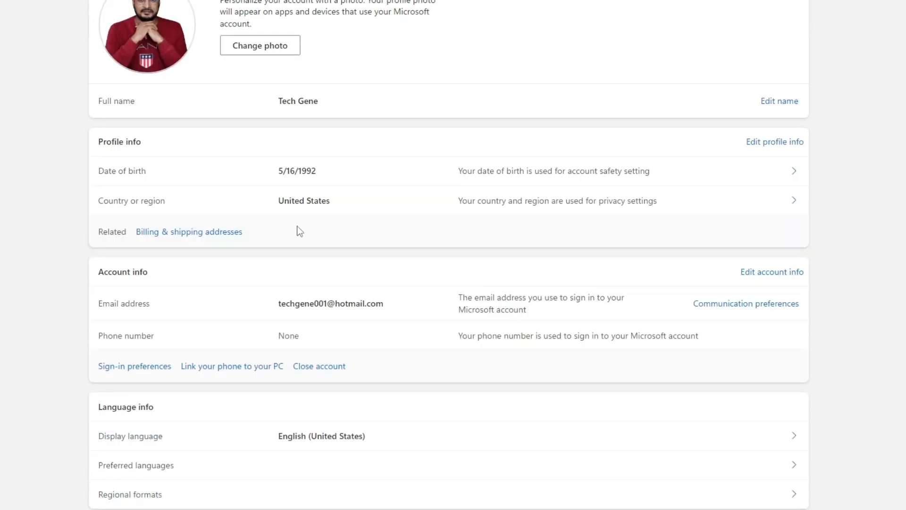
scroll(up, 3)
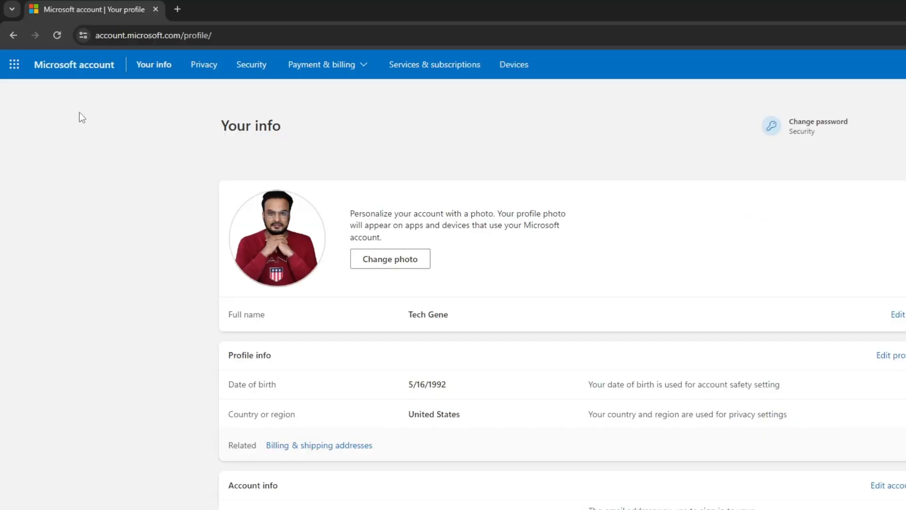
mouse_move(15, 64)
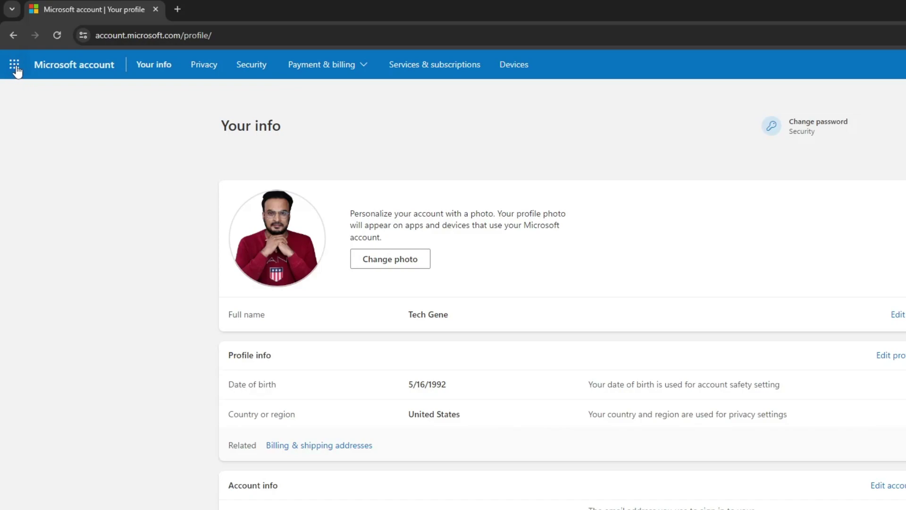
mouse_move(95, 72)
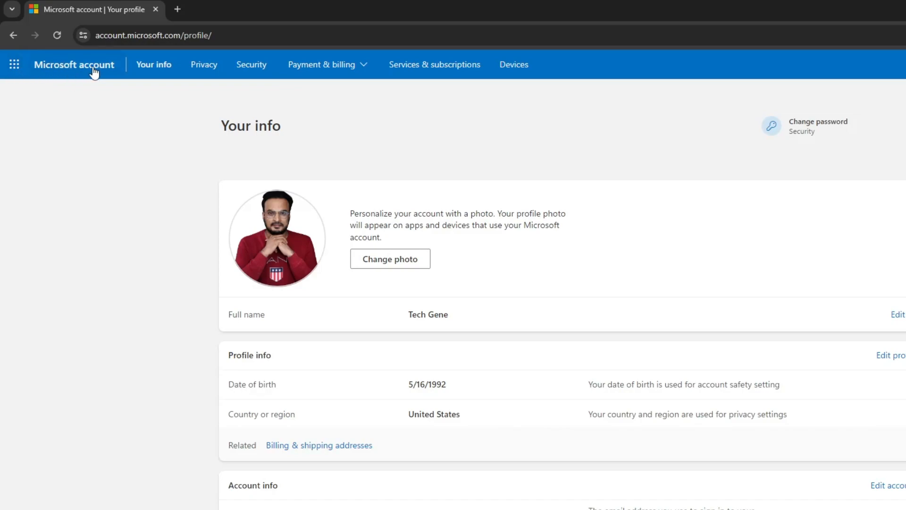
Launch Outlook from the All apps list to reach the new account's inbox.
click(13, 64)
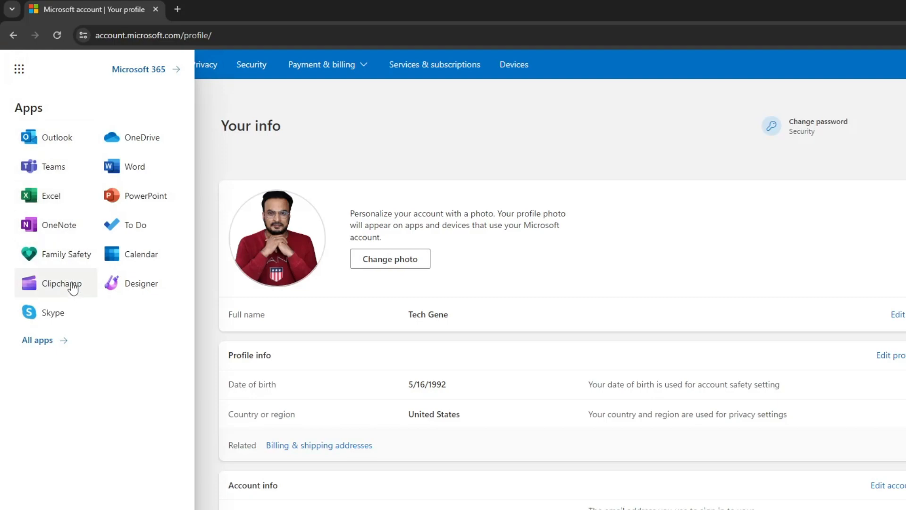
mouse_move(111, 264)
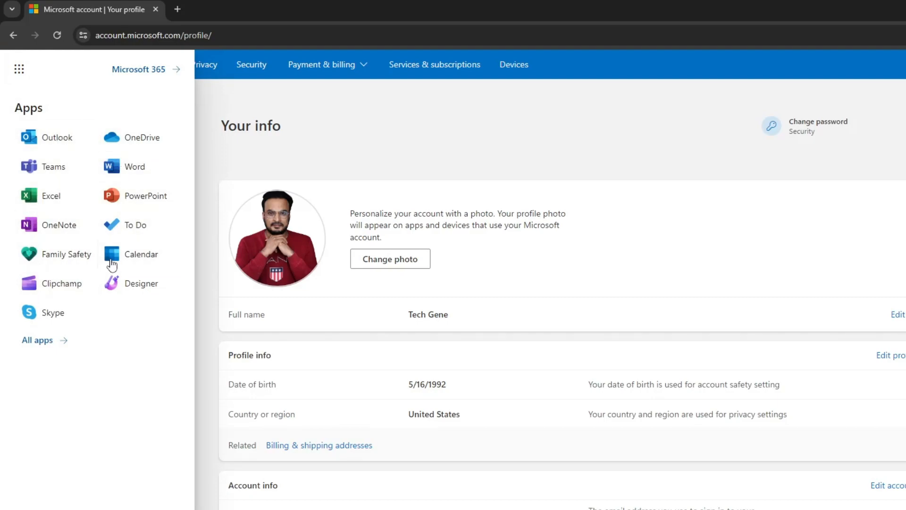
mouse_move(55, 141)
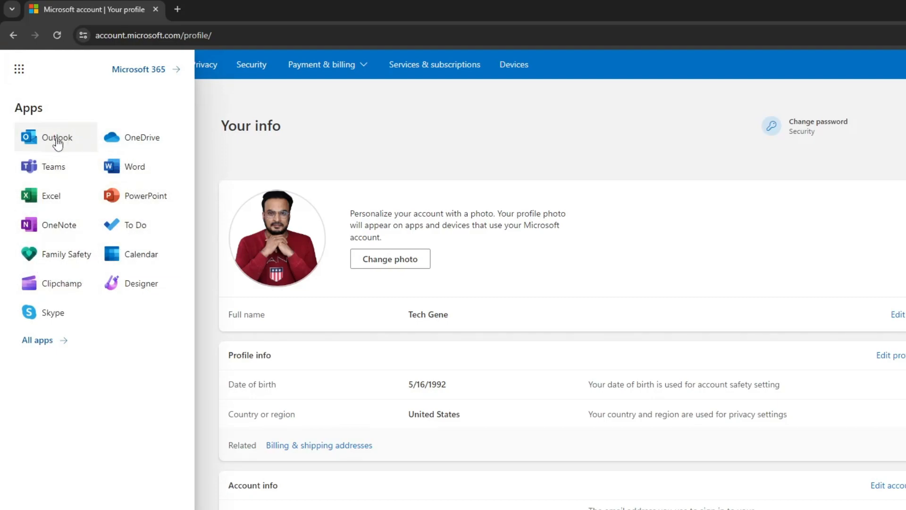
mouse_move(58, 228)
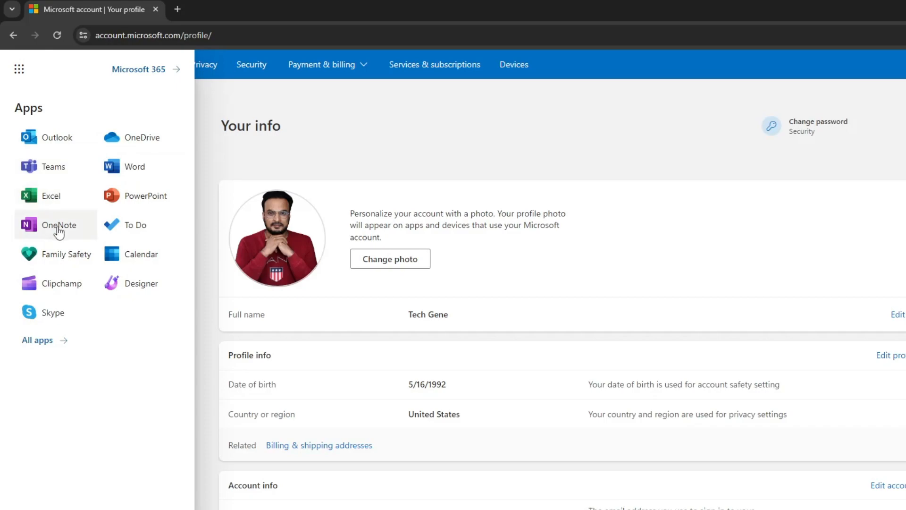
mouse_move(138, 169)
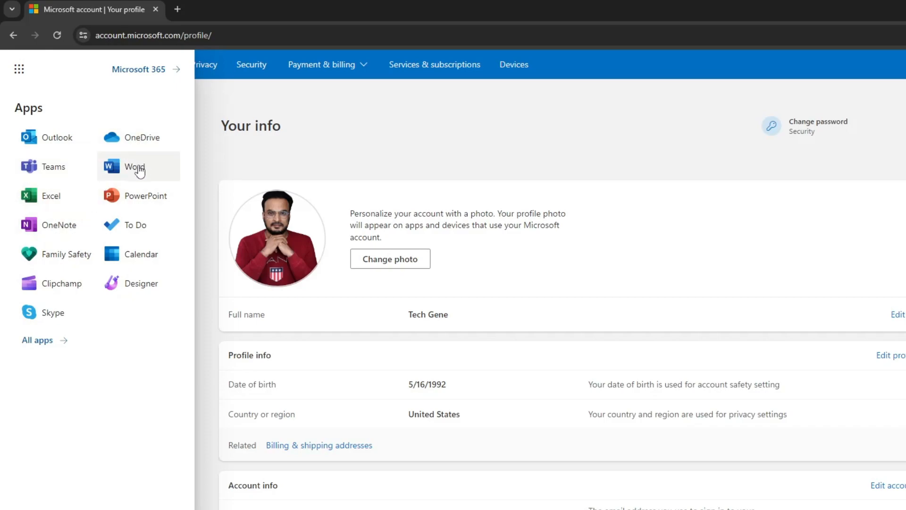
mouse_move(91, 258)
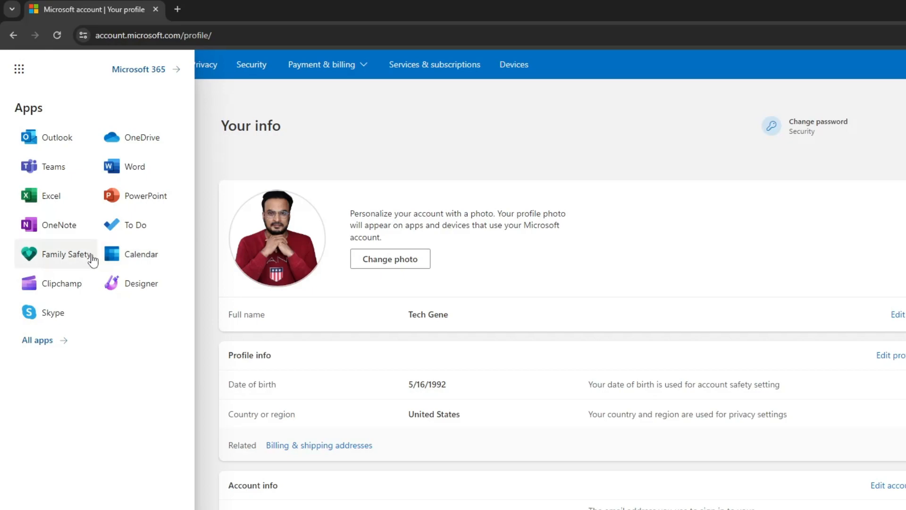
click(37, 339)
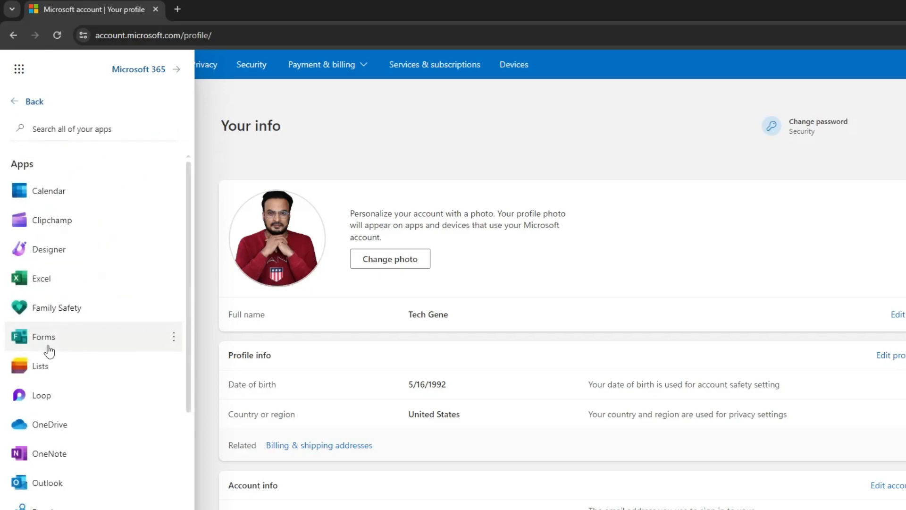
scroll(down, 3)
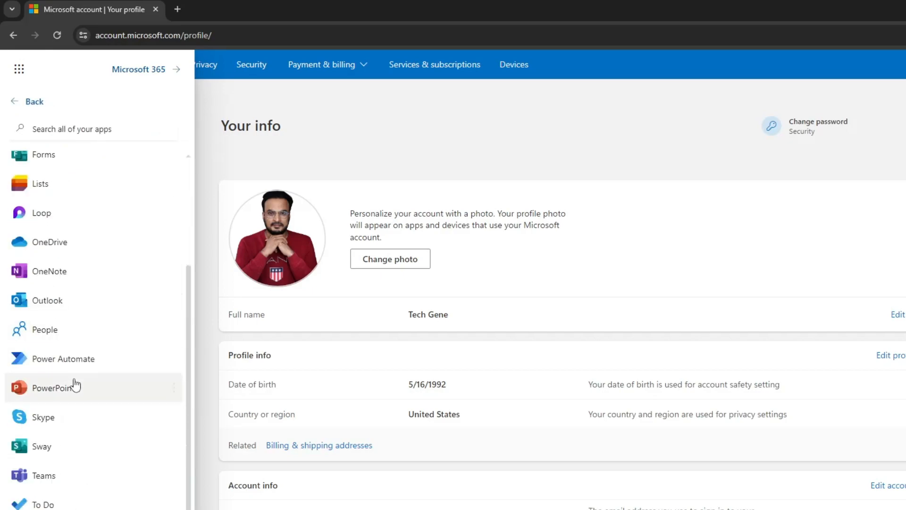
scroll(down, 3)
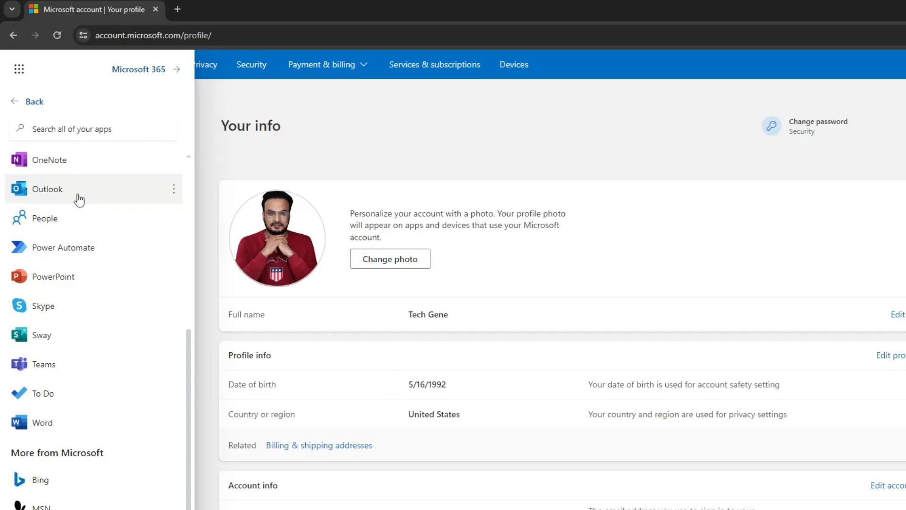
click(48, 188)
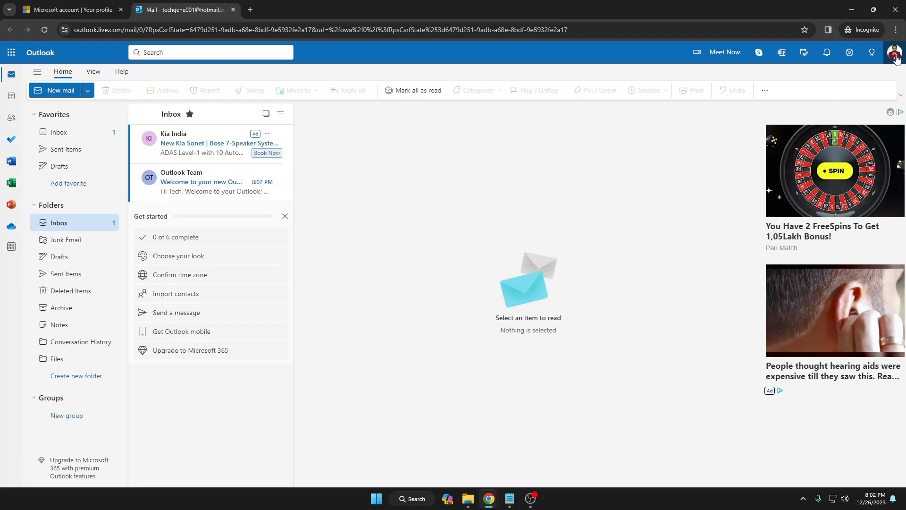
click(892, 52)
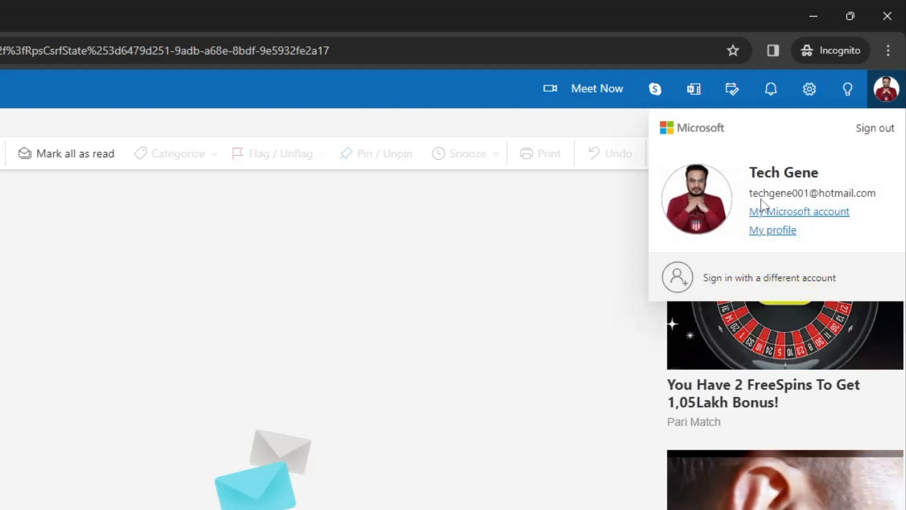
mouse_move(742, 193)
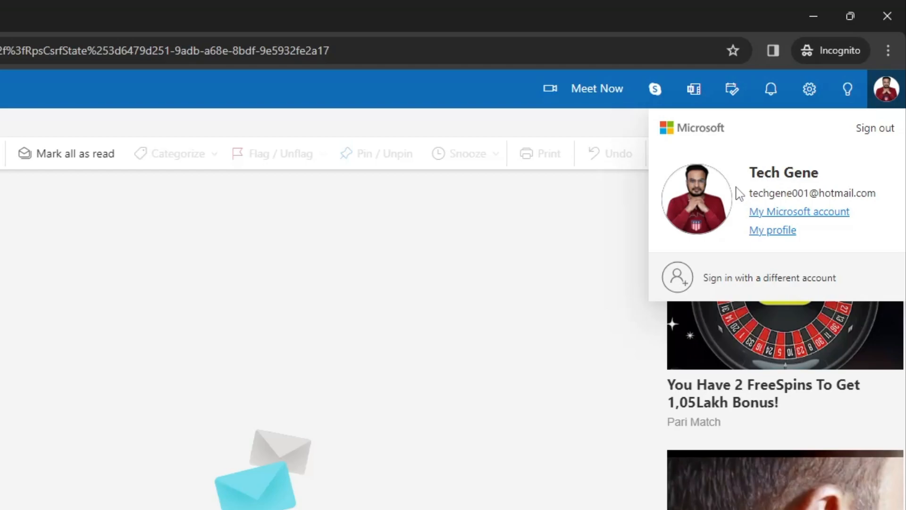
mouse_move(796, 218)
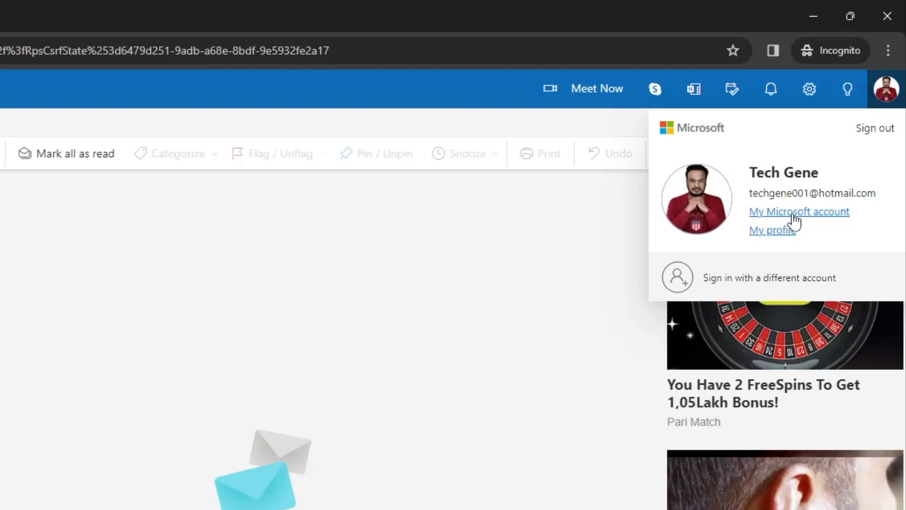